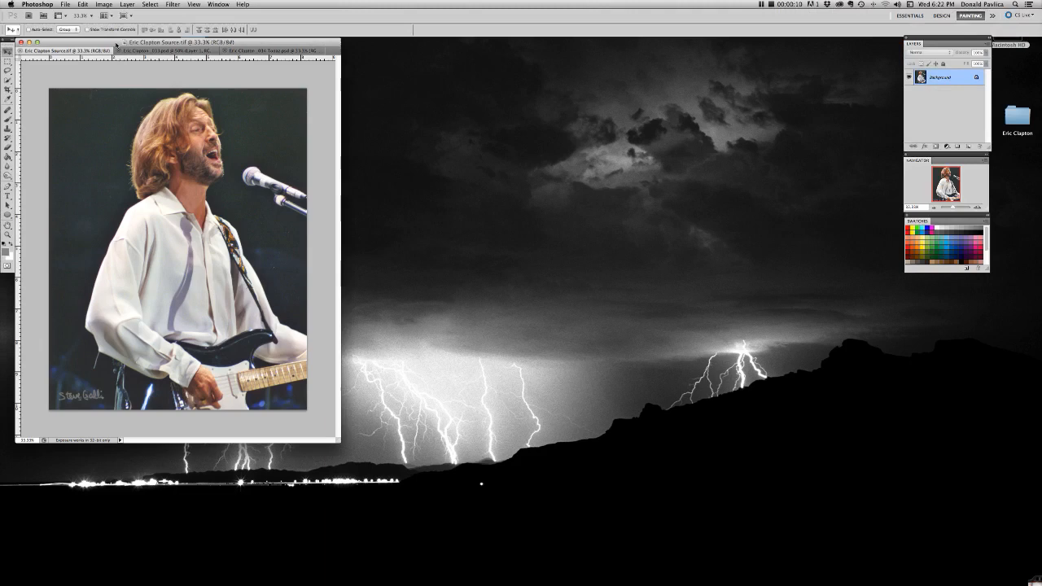
Step: Save the singer's portrait under a new name as a RIFF Painter file
left_click(261, 51)
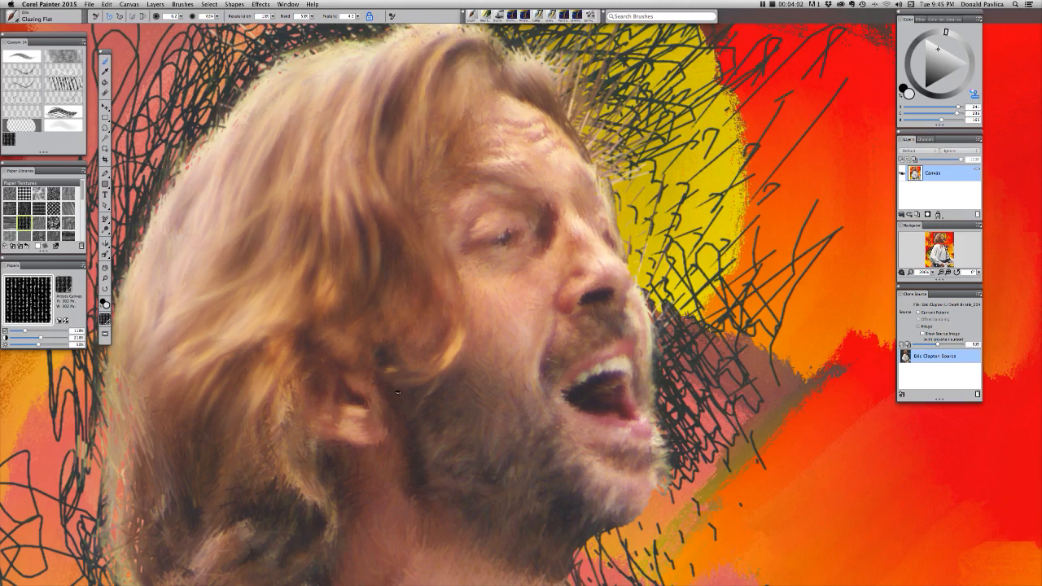
mouse_move(107, 10)
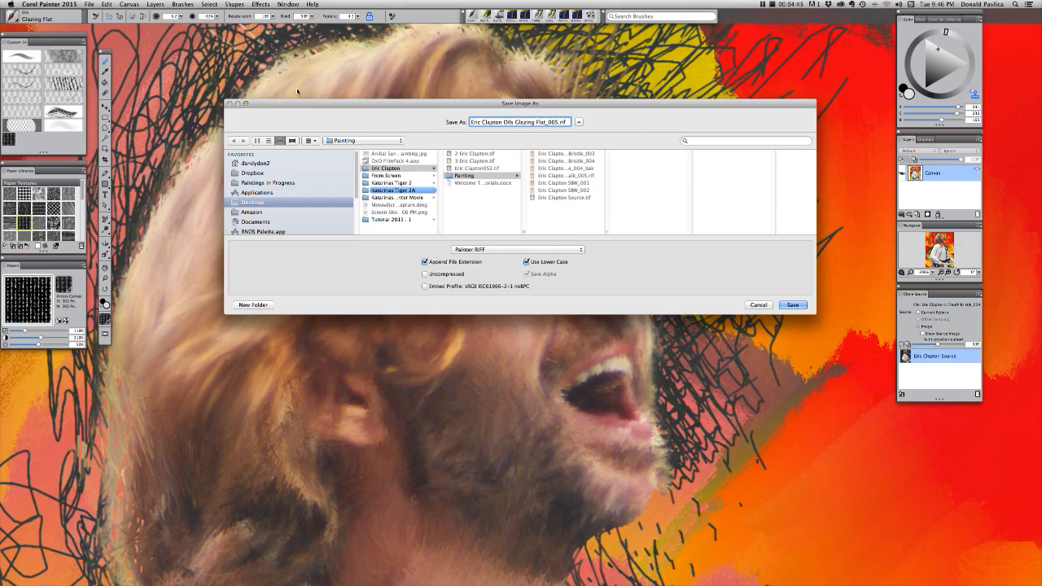
left_click(791, 304)
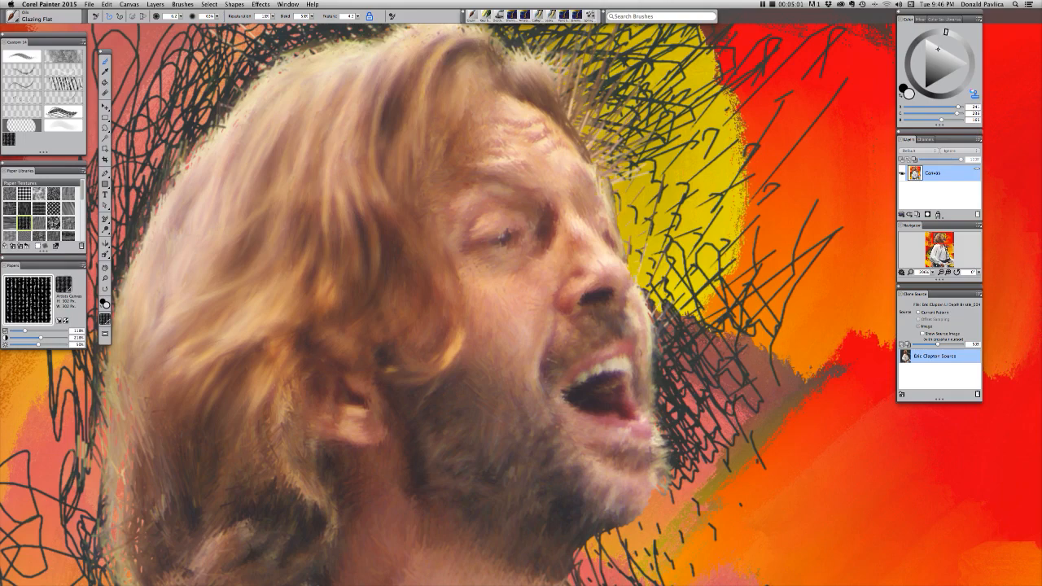
left_click(108, 3)
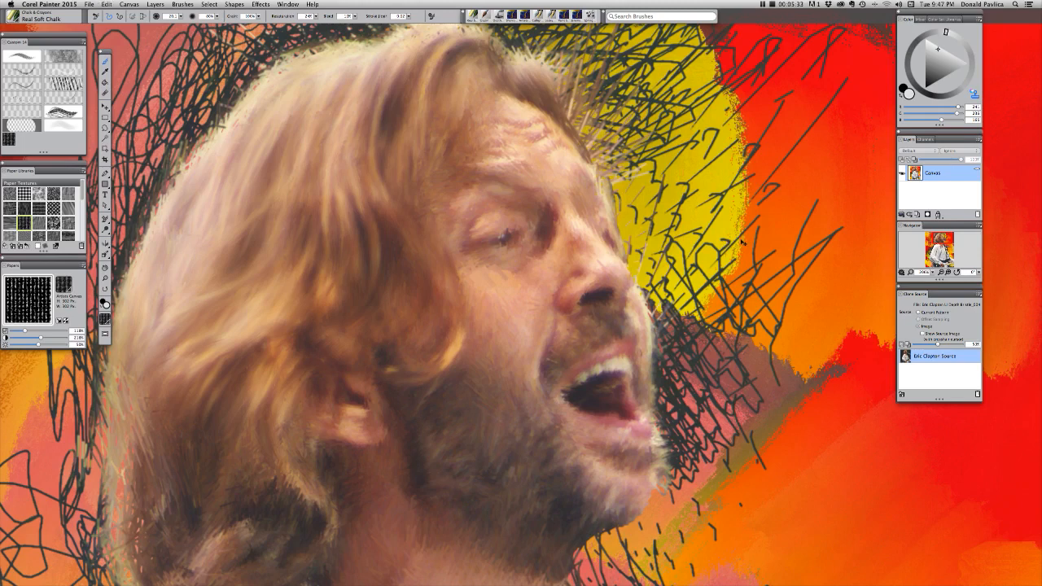
Step: Choose a Real Soft Chalk variant from the Brush Selector
left_click(902, 218)
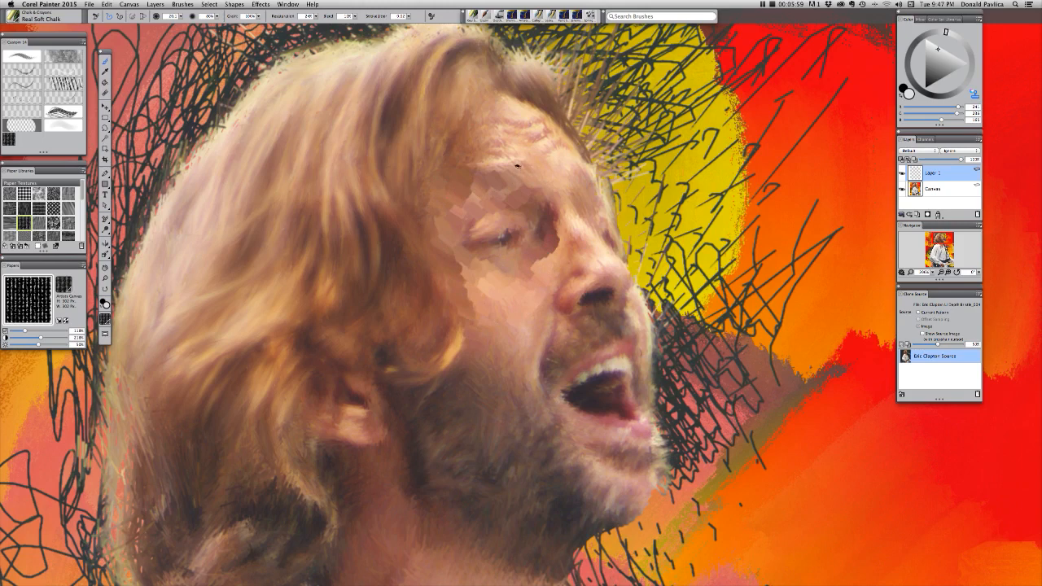
Step: Lay chalk dabs with clone colour across the singer's face and hair
left_click_drag(513, 171, 497, 293)
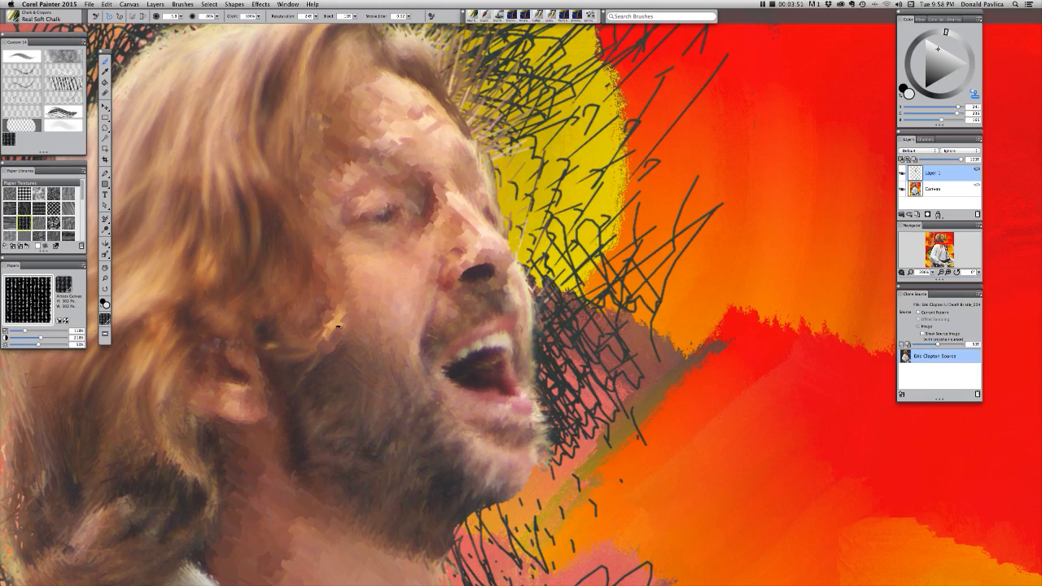
Step: Brush warm orange, red and mauve over the scribbles under the chin
left_click_drag(339, 326, 306, 204)
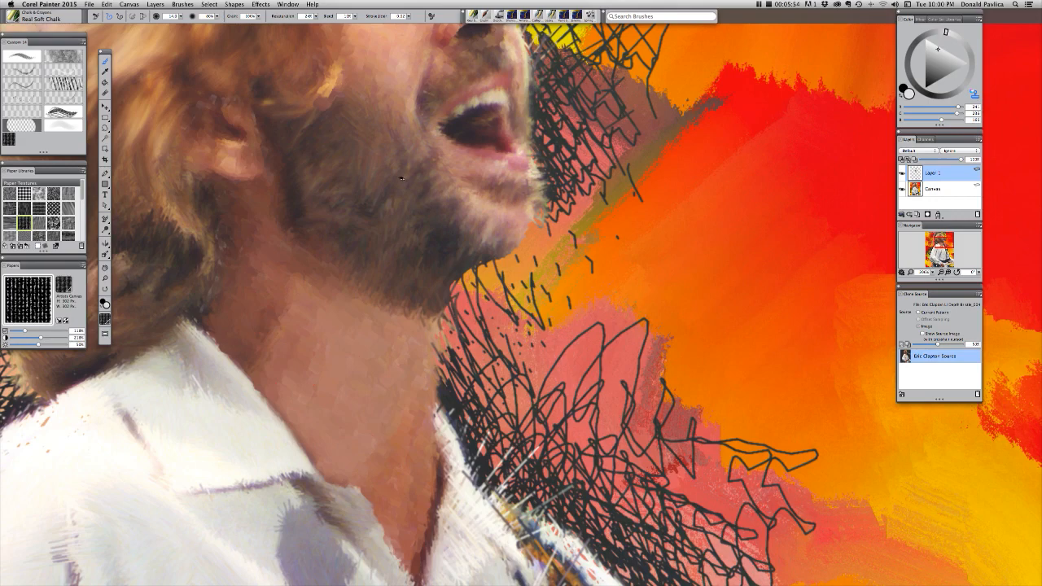
Step: Save the portrait under a new version number in the Painting folder
left_click(88, 4)
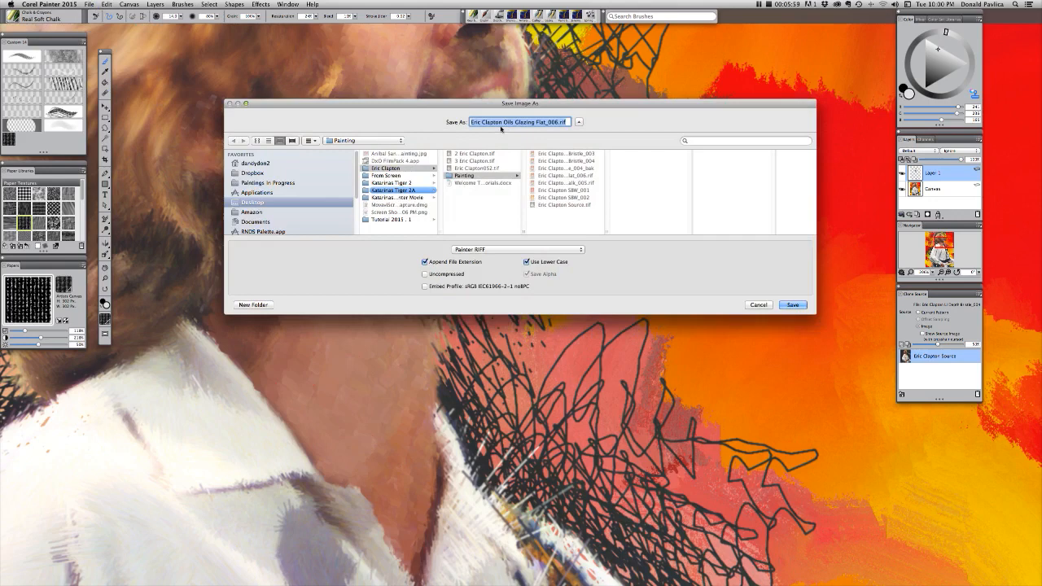
left_click(541, 122)
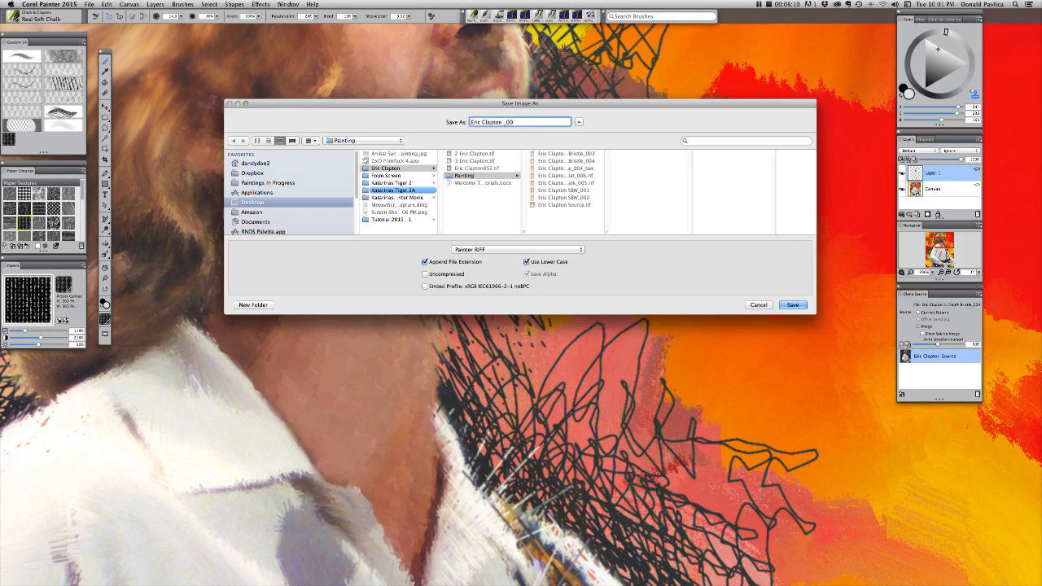
left_click(791, 305)
type("Soft Charcoal")
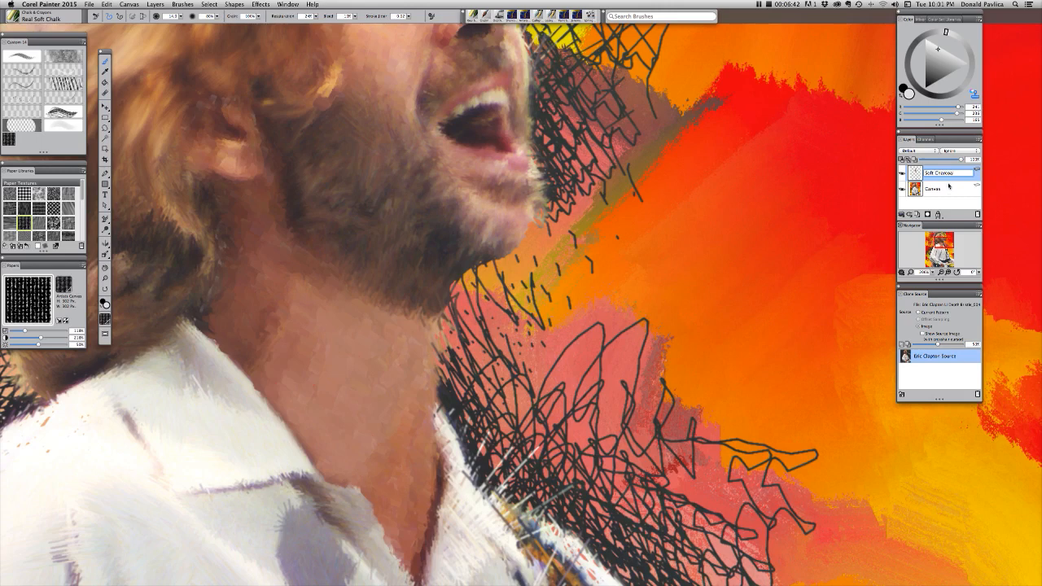
Step: Record an '80% OP' note in the upper charcoal layer's attributes and confirm
left_click(944, 172)
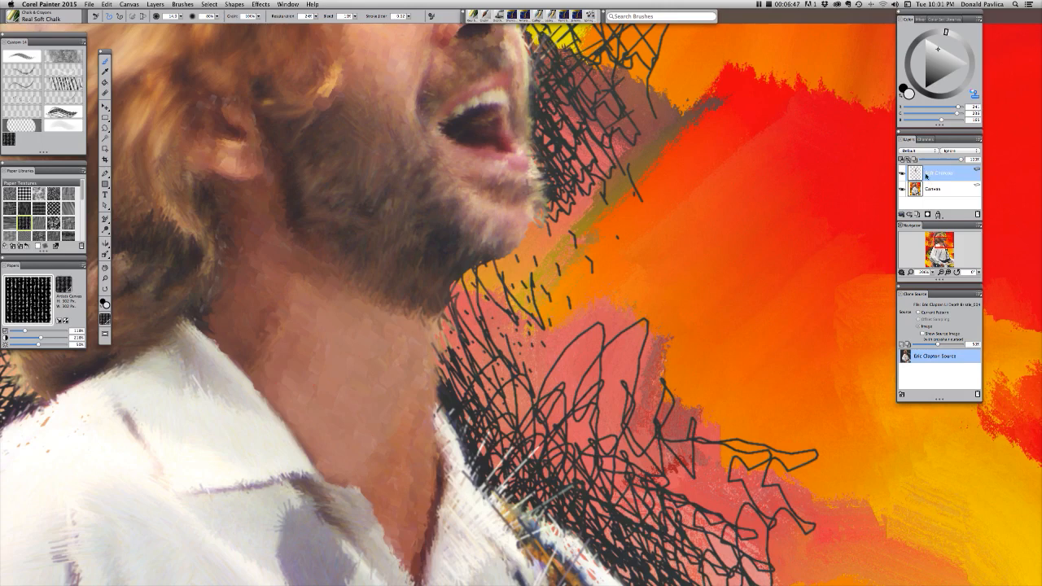
double_click(943, 173)
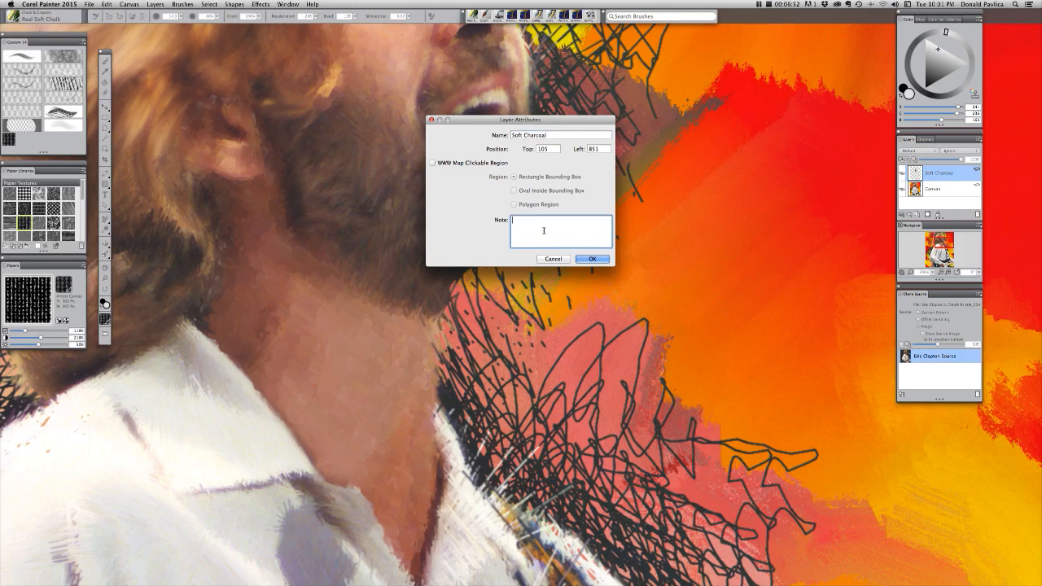
type("2")
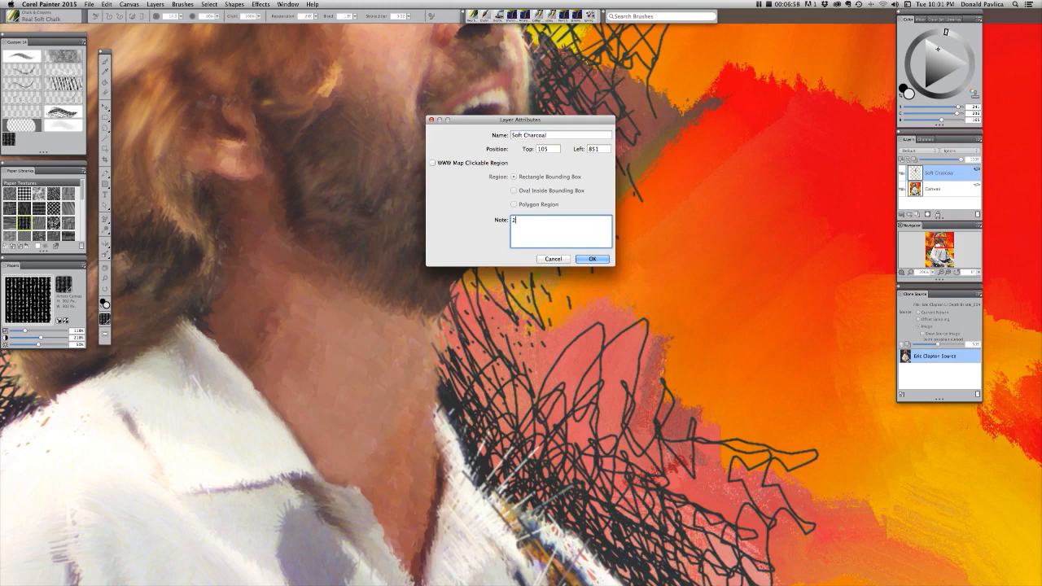
type("20% op")
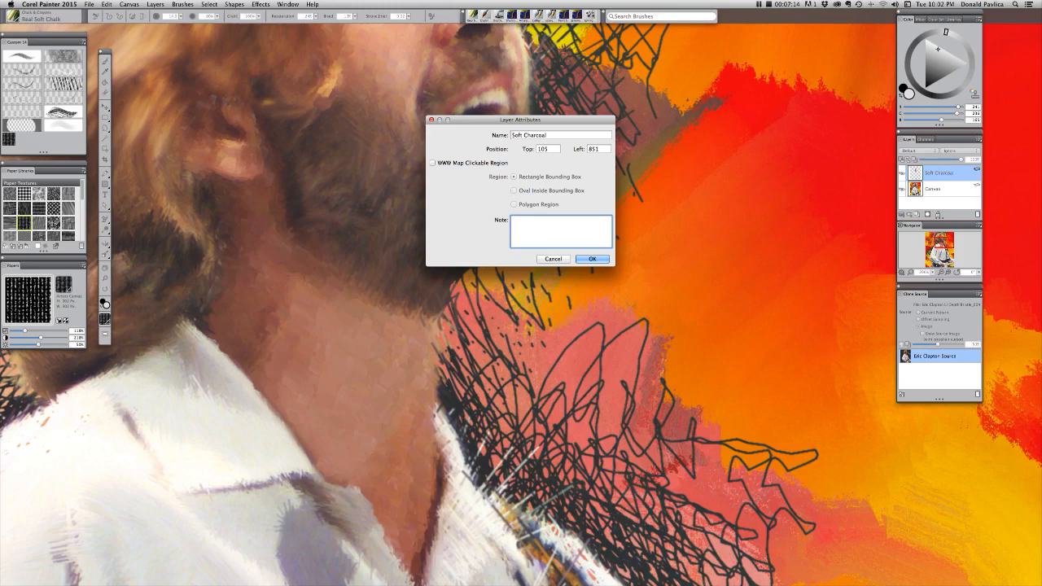
type("80%")
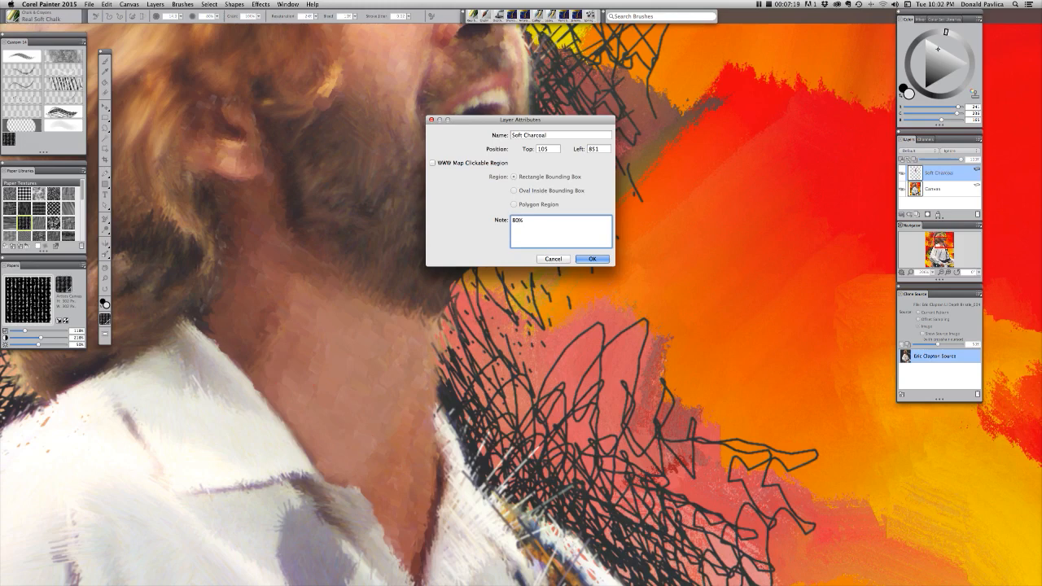
type("OP ,24% Resat")
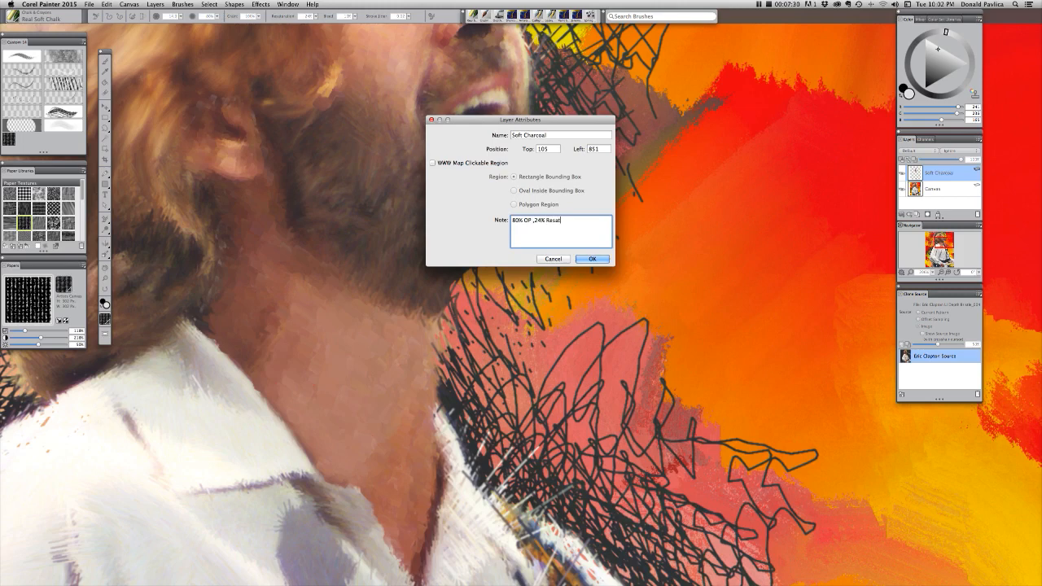
left_click(593, 257)
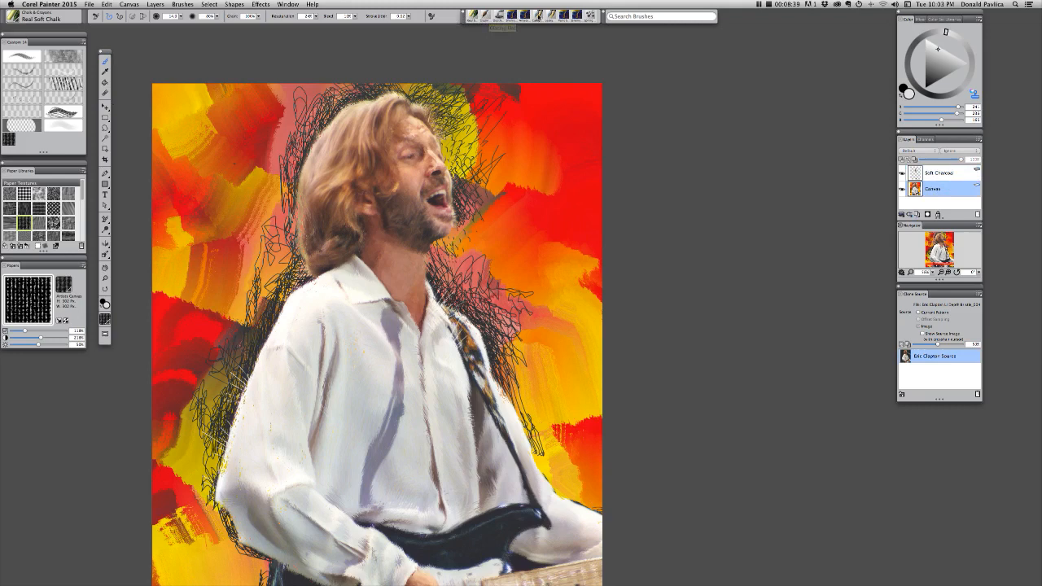
mouse_move(589, 16)
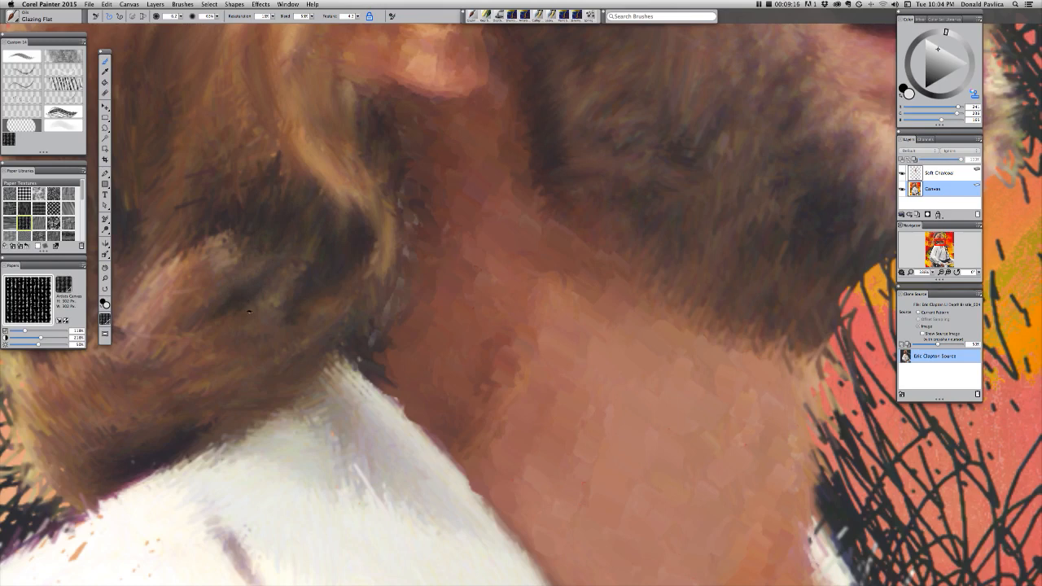
Step: Glaze soft strokes over the shadow where the neck meets the beard
left_click_drag(248, 312, 204, 247)
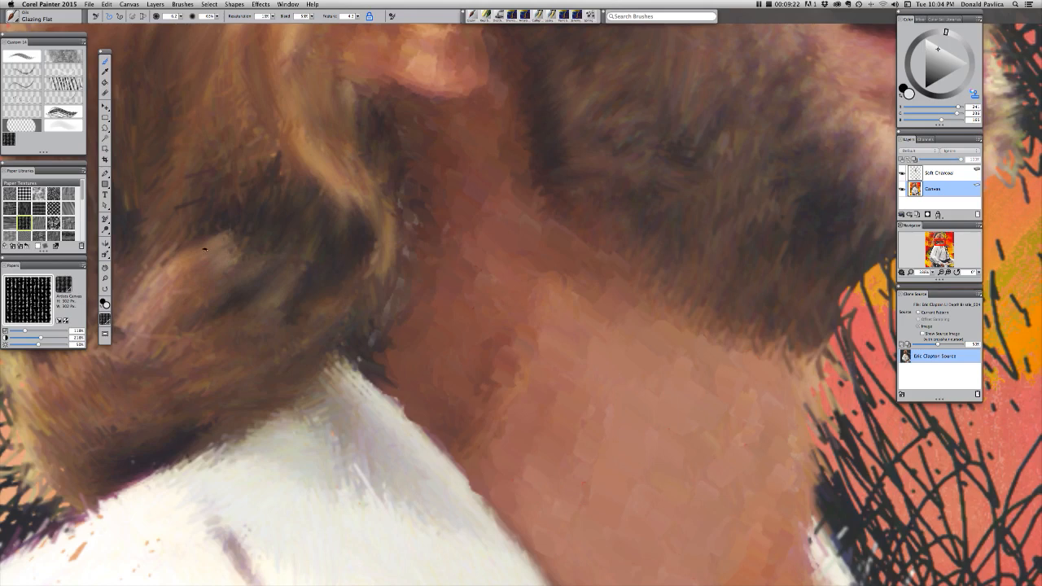